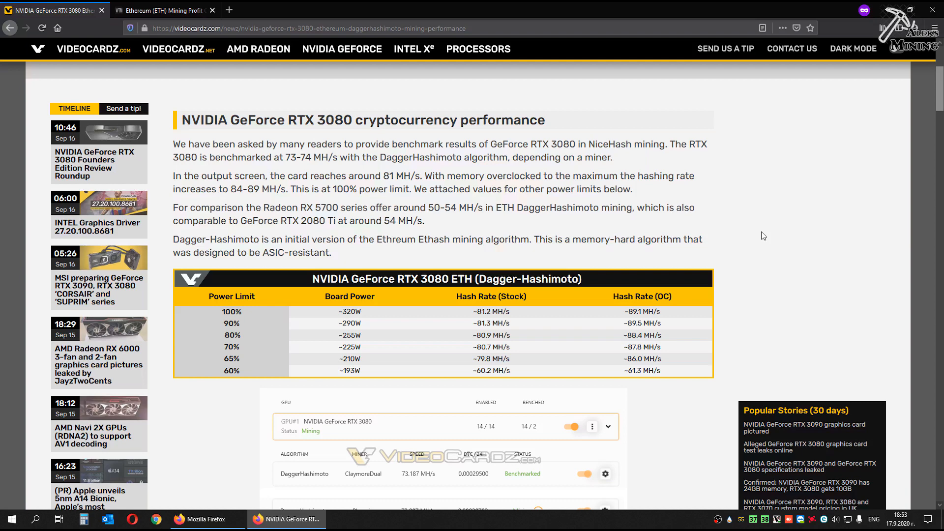
{"action": "mouse_move", "coordinate": [198, 408]}
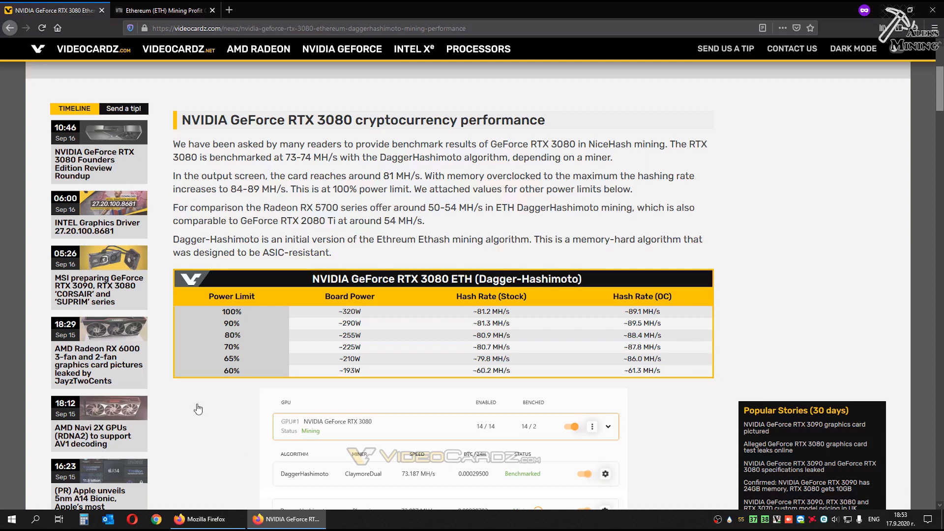
{"action": "mouse_move", "coordinate": [239, 376]}
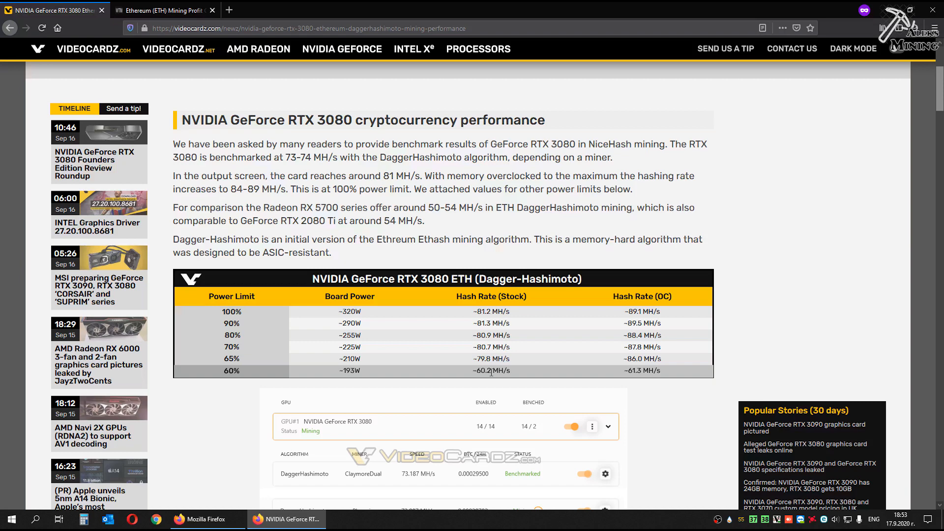
{"action": "mouse_move", "coordinate": [646, 371]}
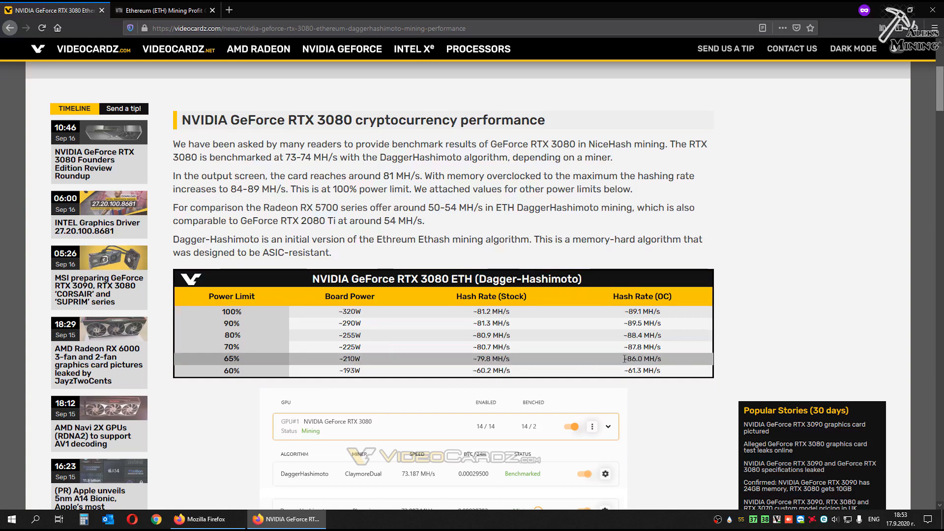
{"action": "mouse_move", "coordinate": [623, 364]}
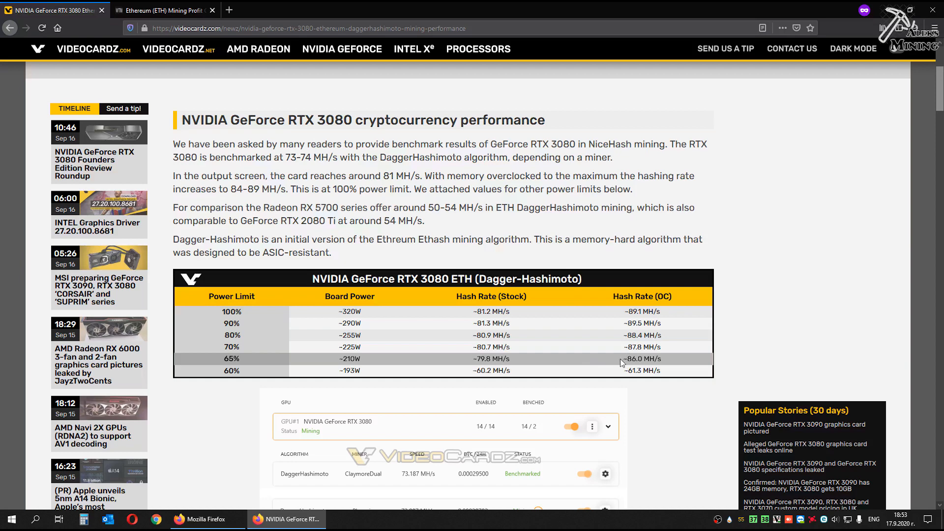
{"action": "mouse_move", "coordinate": [622, 336]}
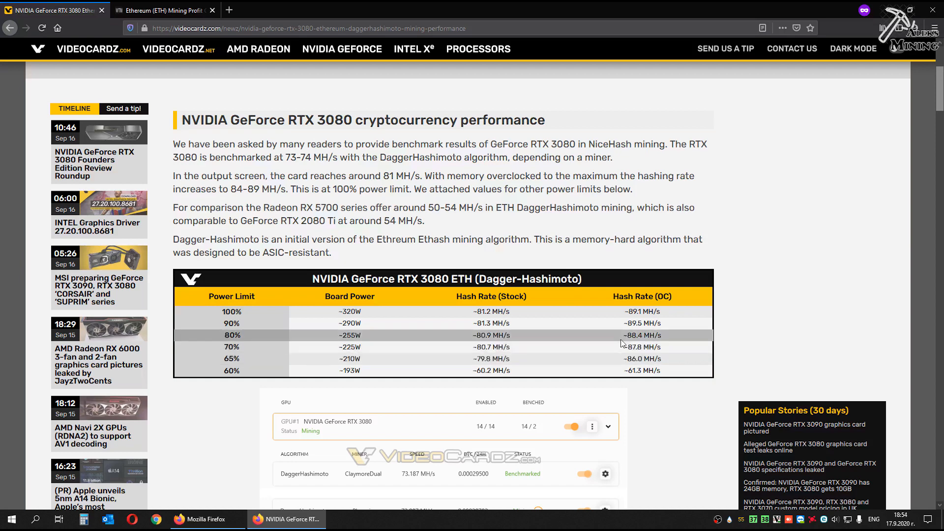
{"action": "mouse_move", "coordinate": [621, 328]}
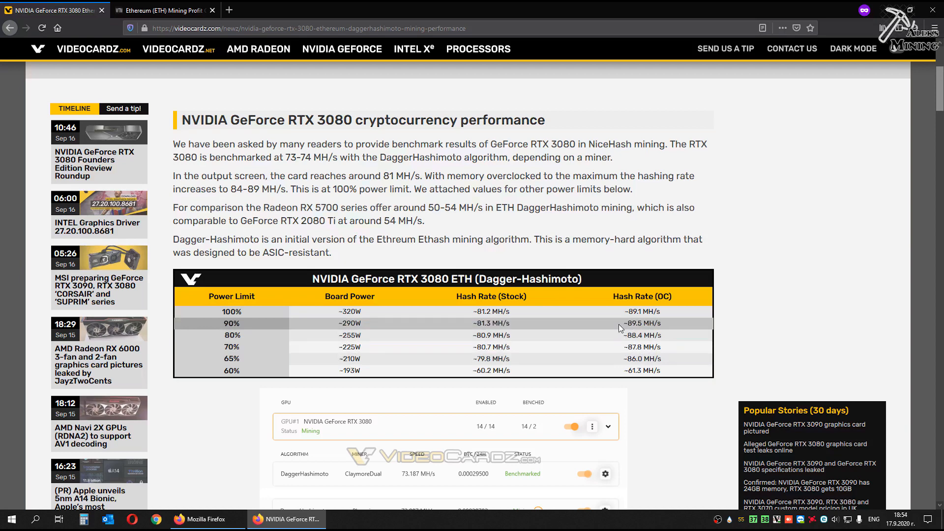
{"action": "mouse_move", "coordinate": [617, 330]}
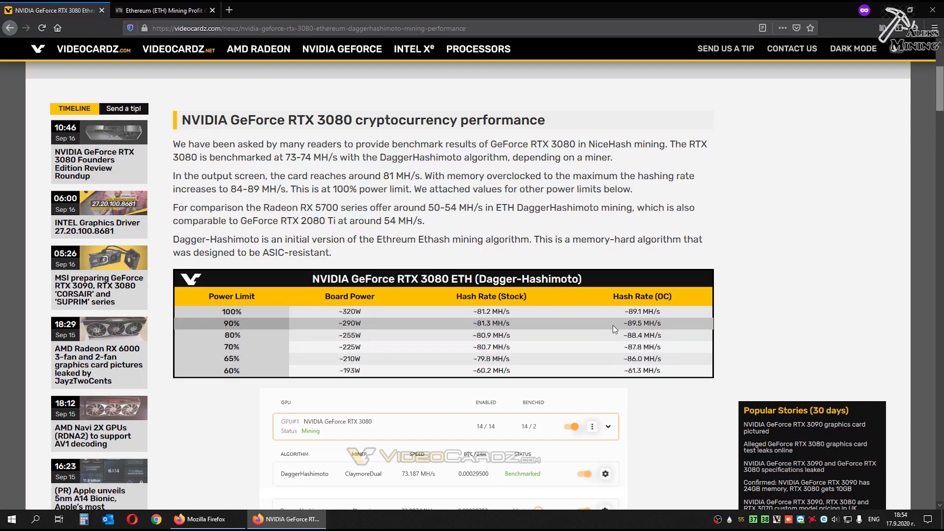
{"action": "mouse_move", "coordinate": [810, 334]}
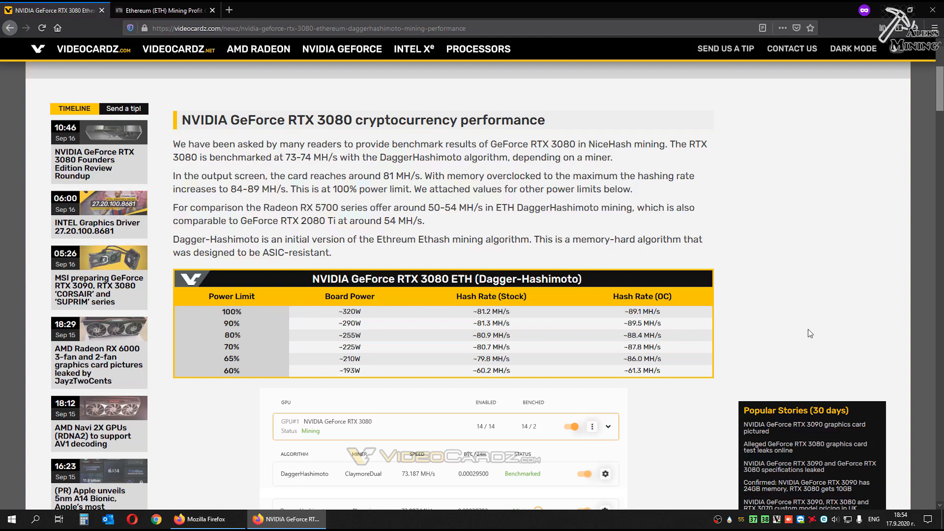
Enter 88.4 Mh/s hash rate, 255 W power, 0.12 $/kWh cost and 2% fees
{"action": "scroll", "scroll_direction": "down", "scroll_amount": 3}
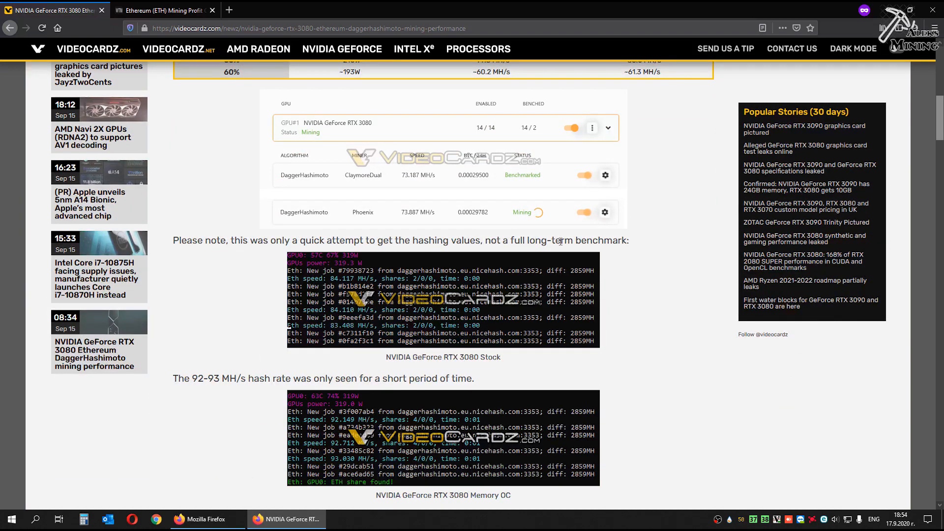
{"action": "mouse_move", "coordinate": [440, 414]}
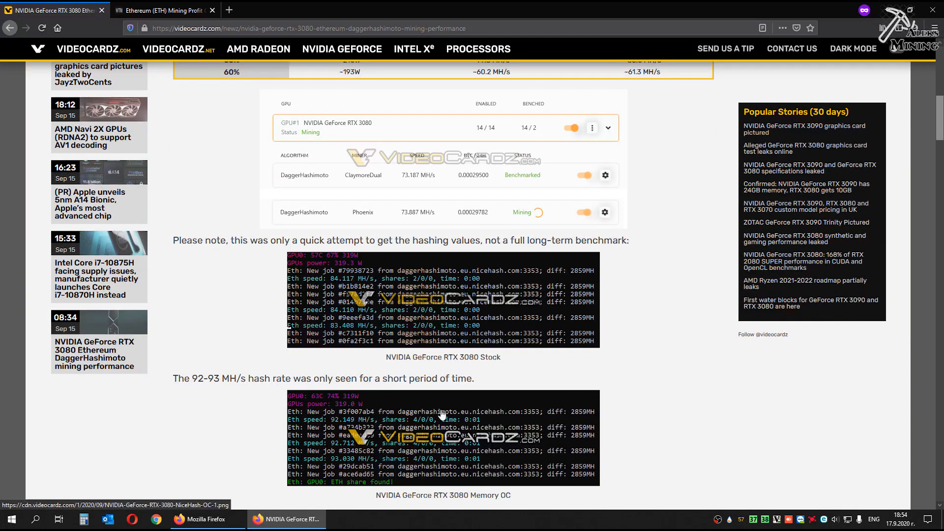
{"action": "mouse_move", "coordinate": [222, 418]}
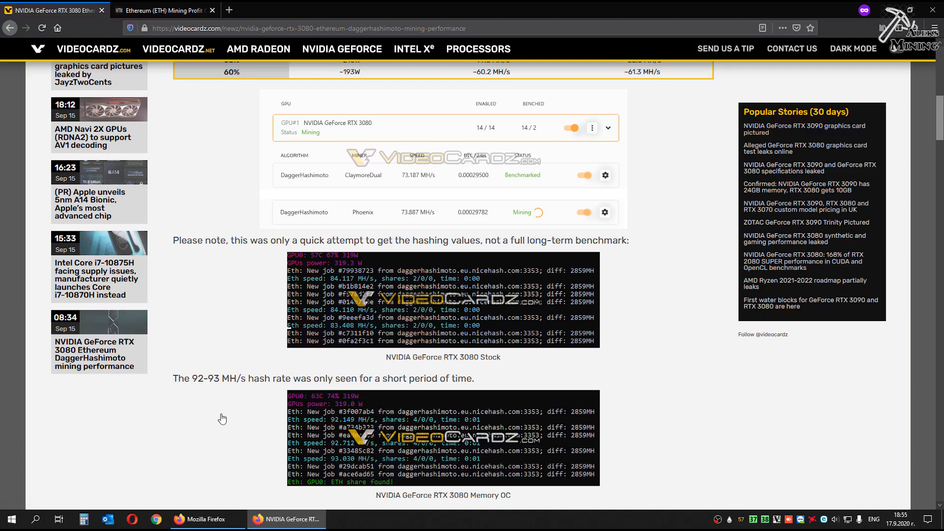
{"action": "mouse_move", "coordinate": [250, 429]}
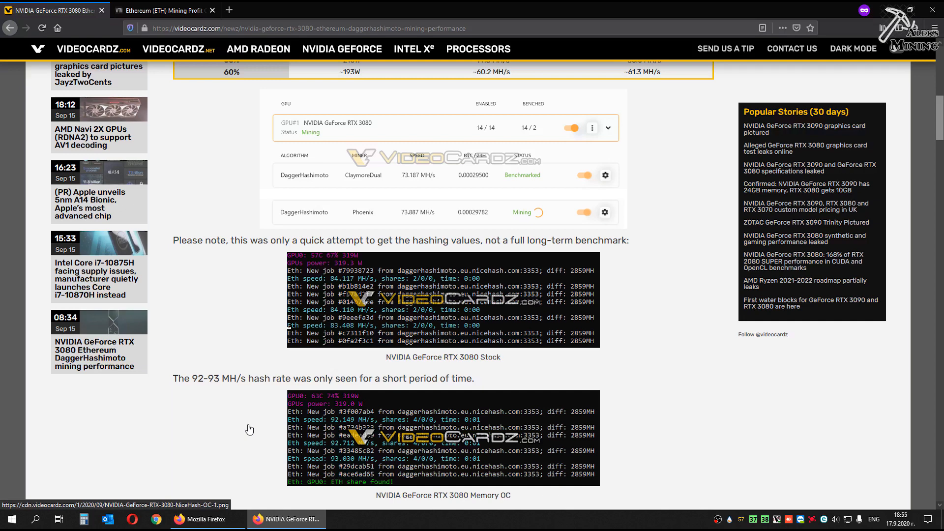
{"action": "mouse_move", "coordinate": [248, 408]}
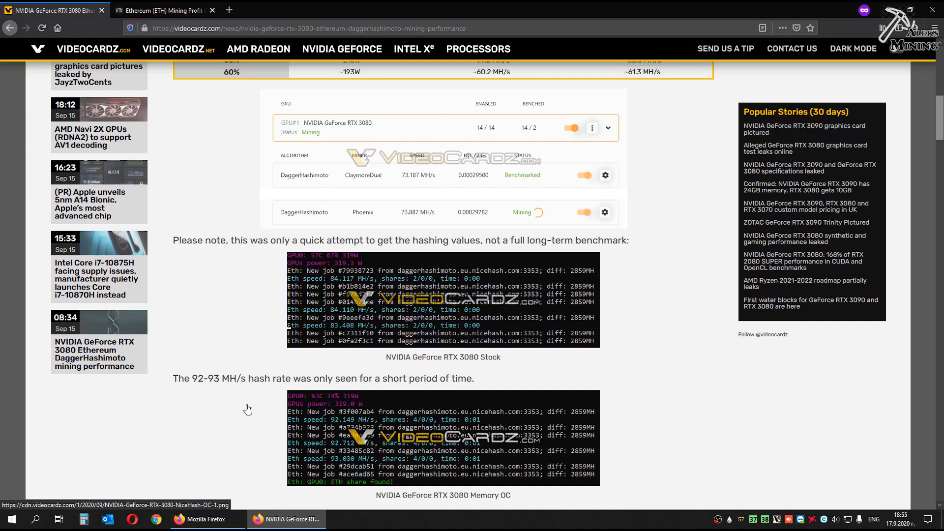
{"action": "mouse_move", "coordinate": [464, 378]}
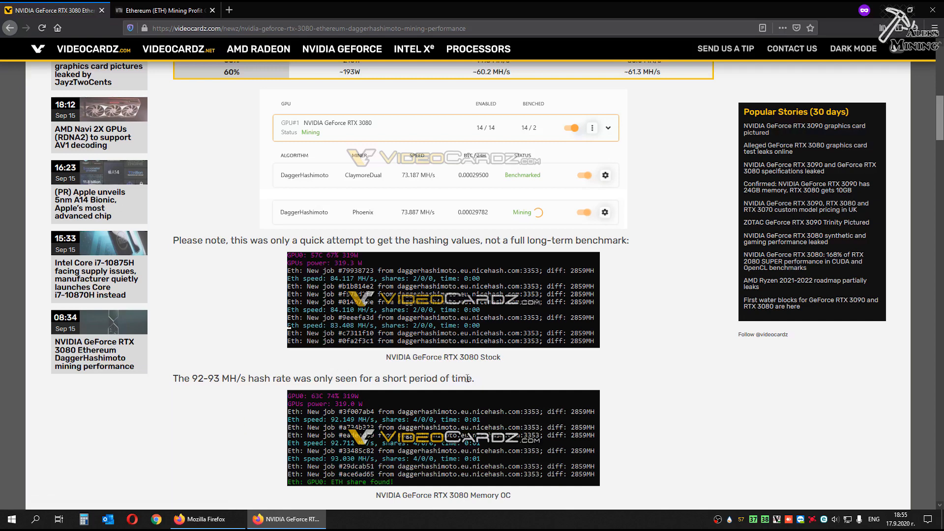
{"action": "mouse_move", "coordinate": [679, 407]}
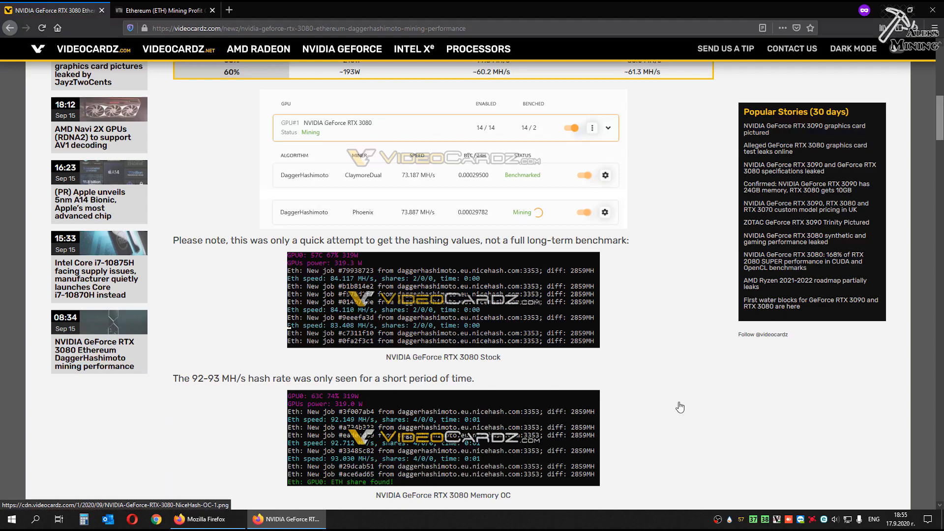
{"action": "mouse_move", "coordinate": [735, 405]}
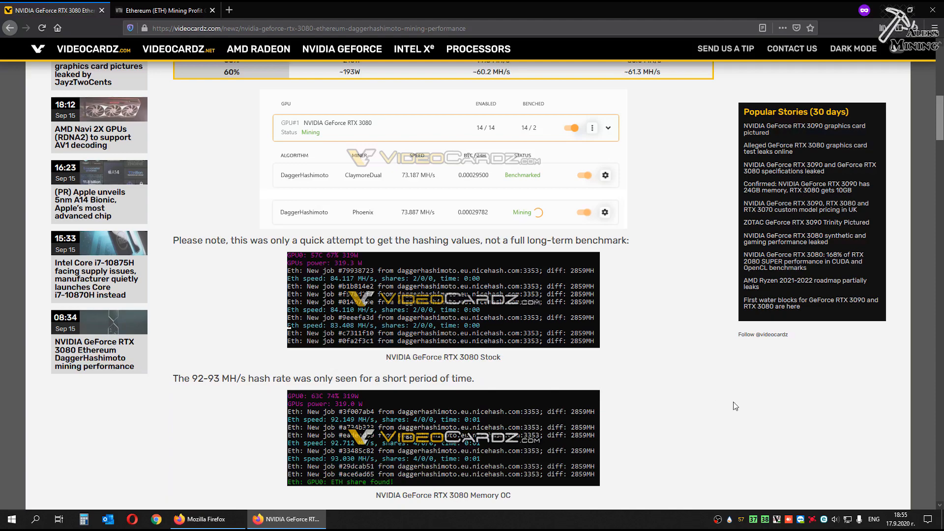
{"action": "scroll", "scroll_direction": "up", "scroll_amount": 3}
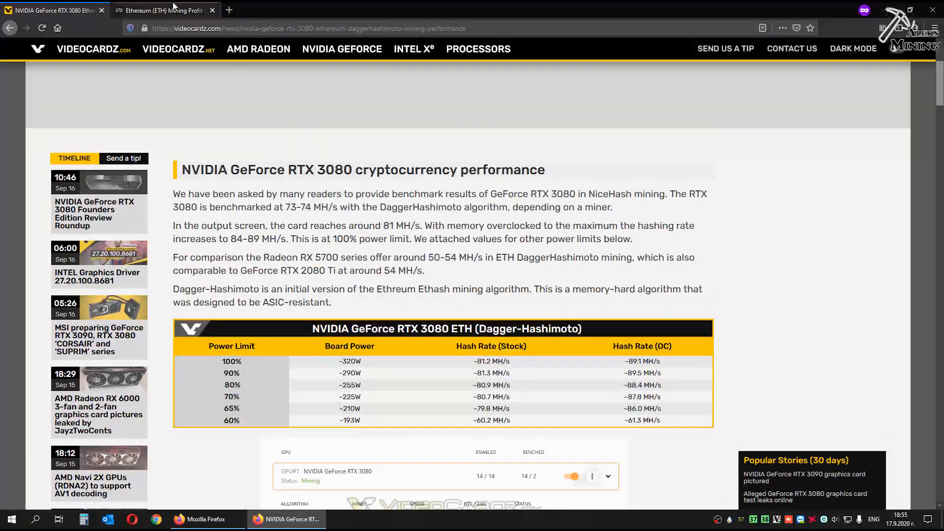
{"action": "left_click", "coordinate": [163, 11]}
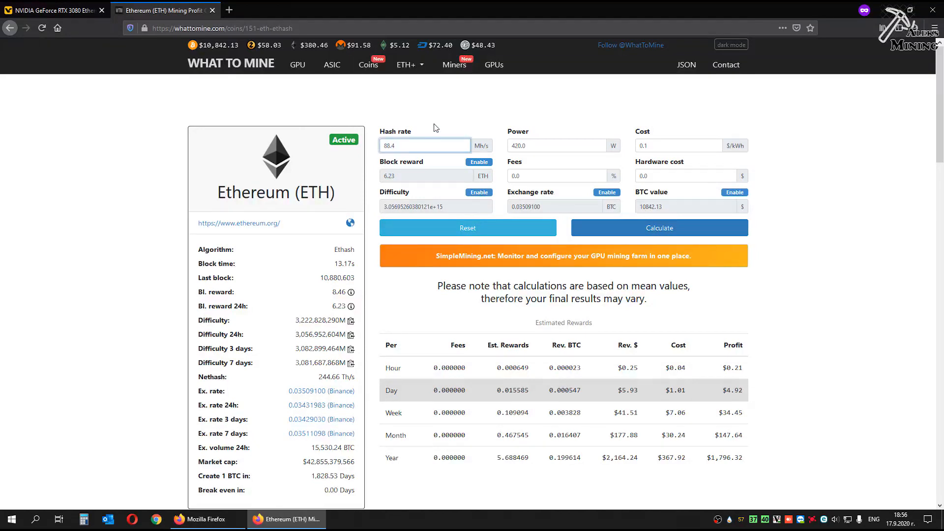
{"action": "triple_click", "coordinate": [556, 145]}
{"action": "type", "text": "255"}
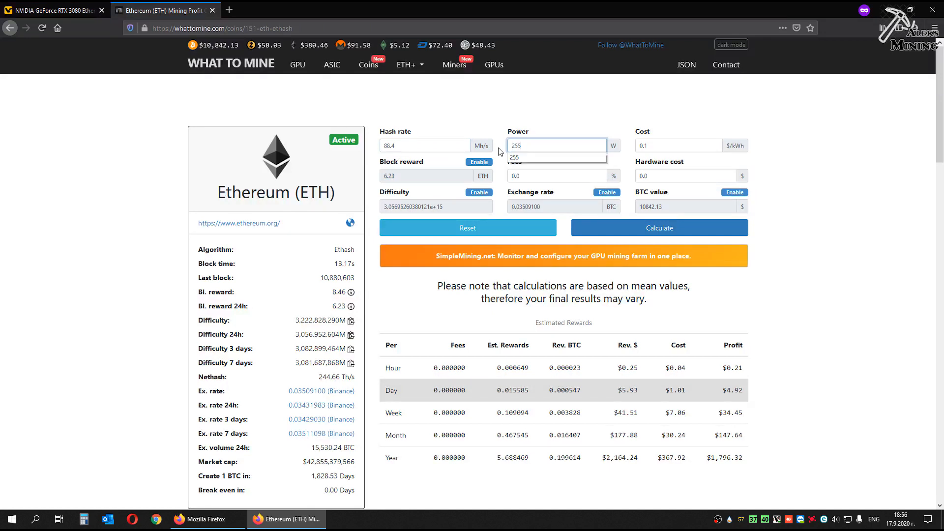
{"action": "left_click", "coordinate": [678, 145]}
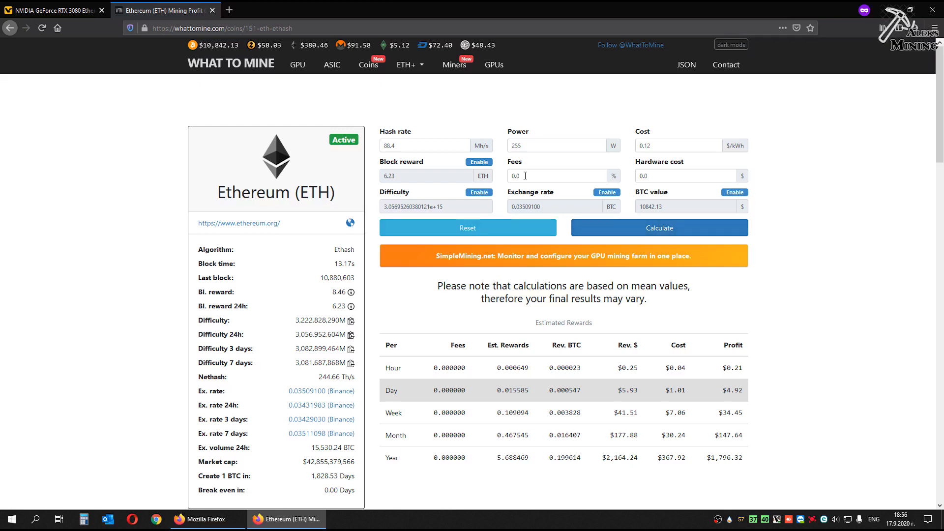
{"action": "type", "text": "2"}
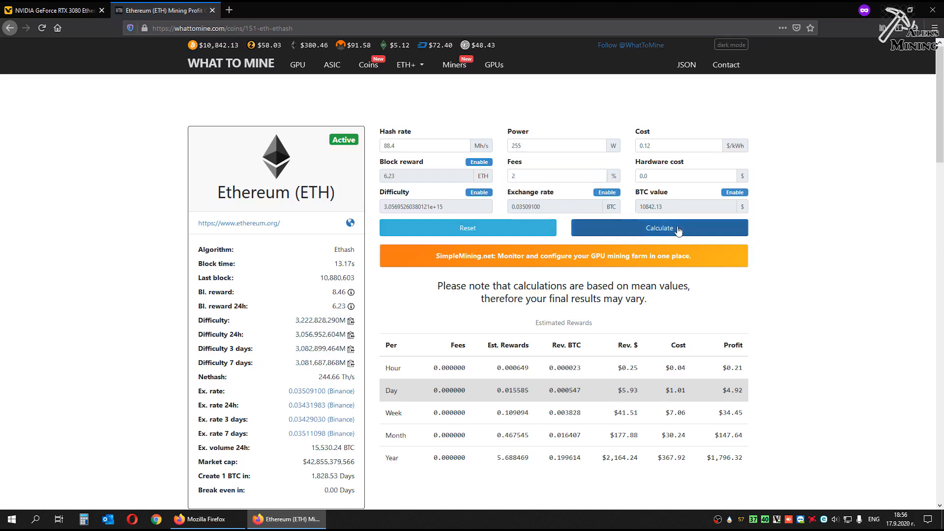
Recalculate the Ethereum estimates, showing about $5.07 daily and $1,849.97 yearly profit
{"action": "left_click", "coordinate": [659, 228]}
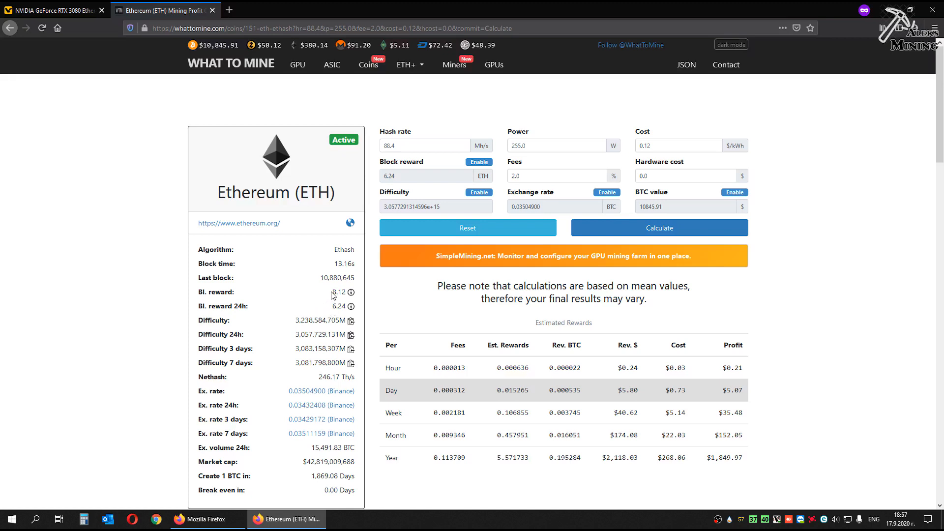
{"action": "mouse_move", "coordinate": [223, 322]}
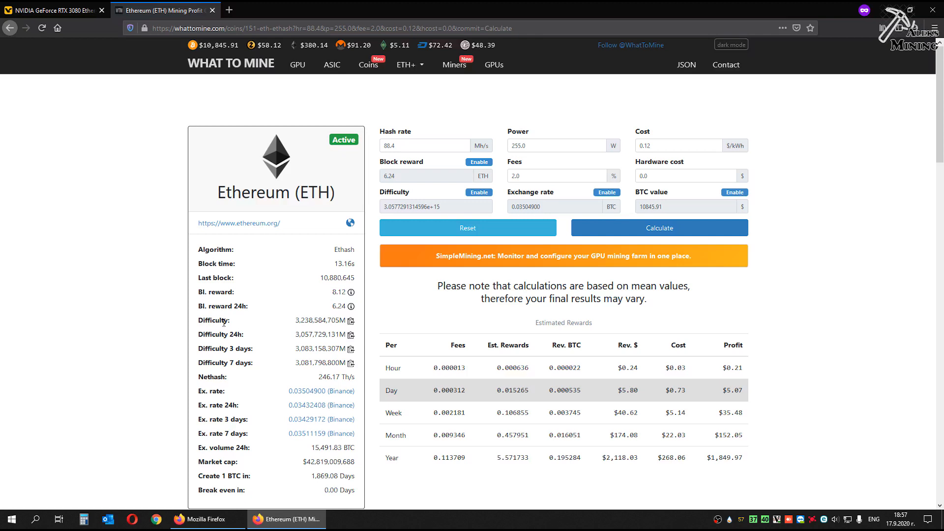
{"action": "mouse_move", "coordinate": [266, 337]}
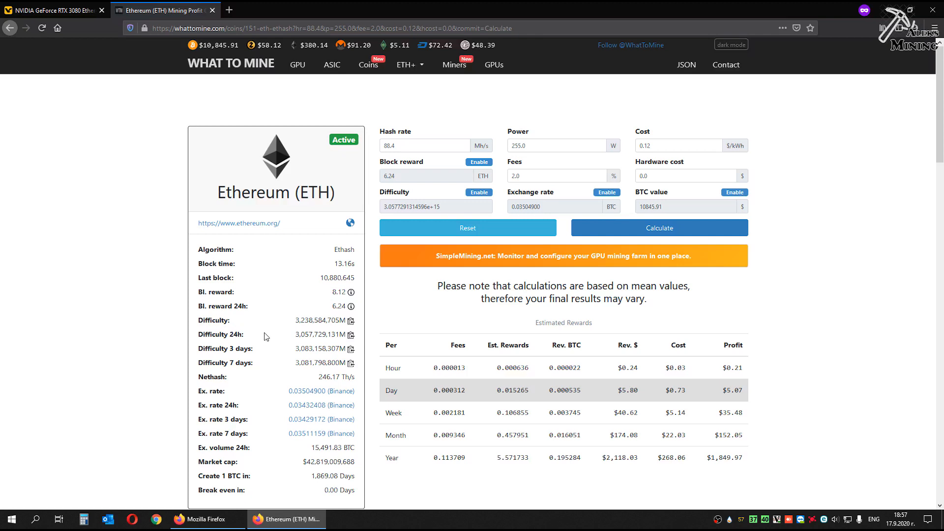
{"action": "mouse_move", "coordinate": [303, 335]}
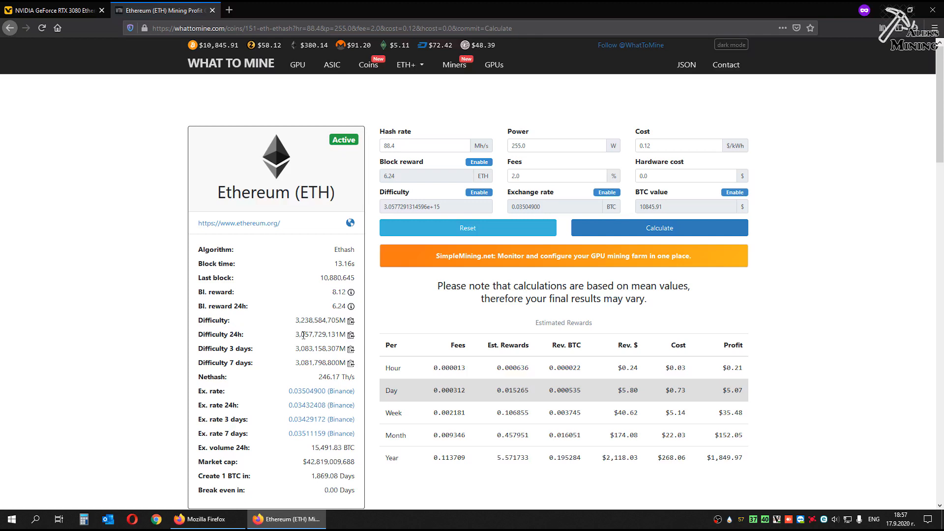
{"action": "mouse_move", "coordinate": [286, 327]}
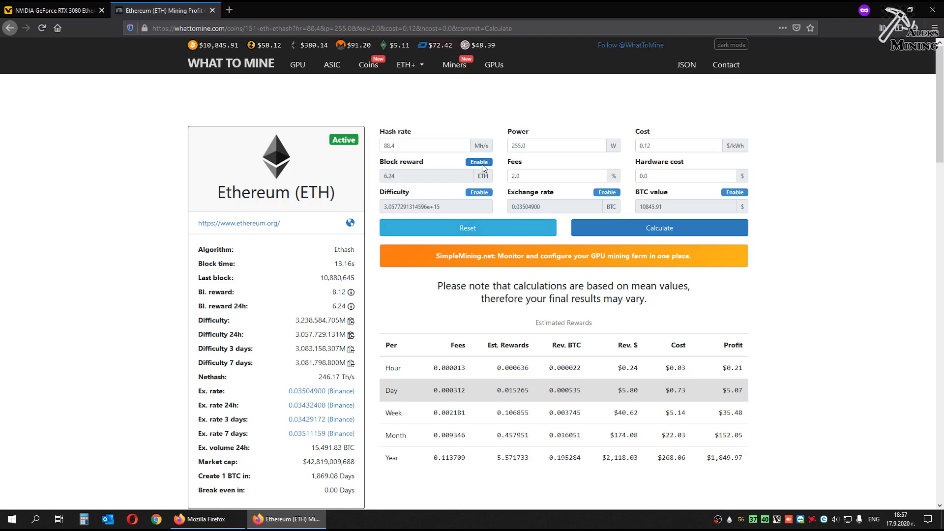
Enable a custom 8.12 block reward and current difficulty, then recalculate to $6.40 daily
{"action": "left_click", "coordinate": [479, 161]}
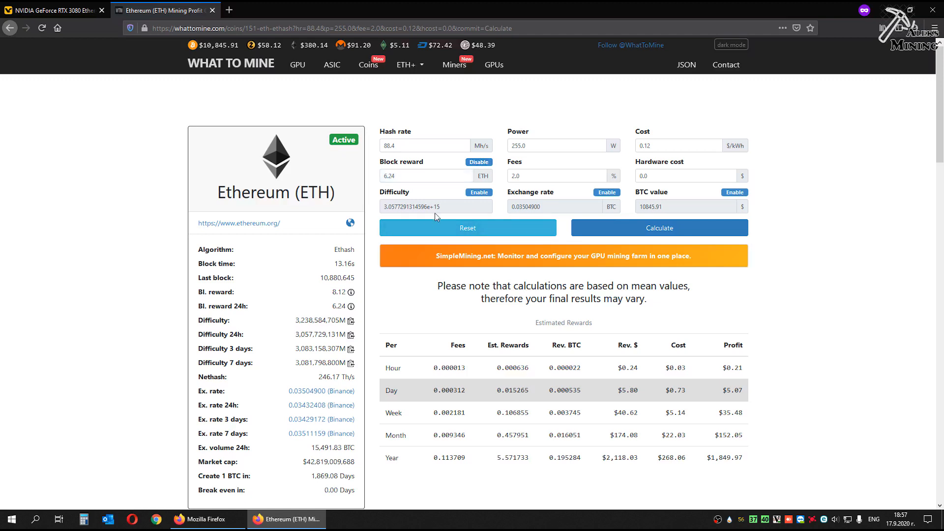
{"action": "triple_click", "coordinate": [425, 175]}
{"action": "type", "text": "8.12"}
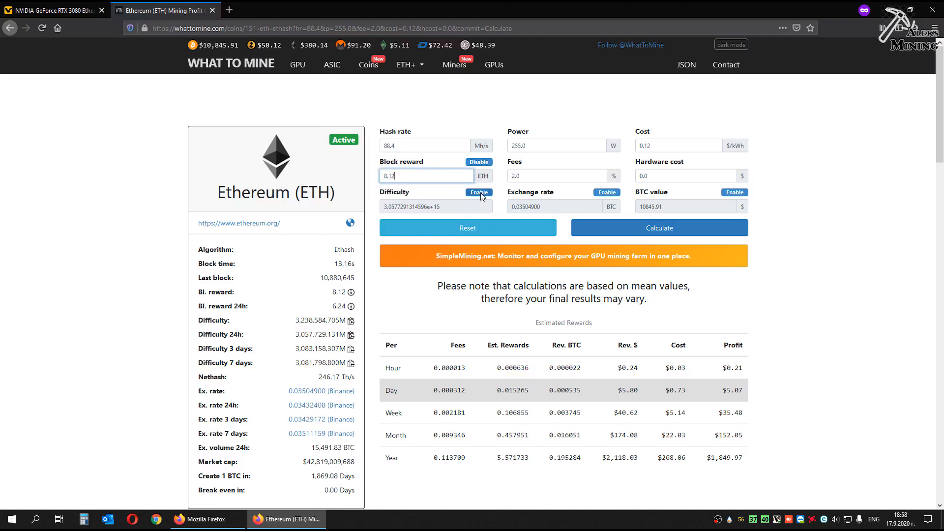
{"action": "left_click", "coordinate": [478, 192]}
{"action": "type", "text": "238"}
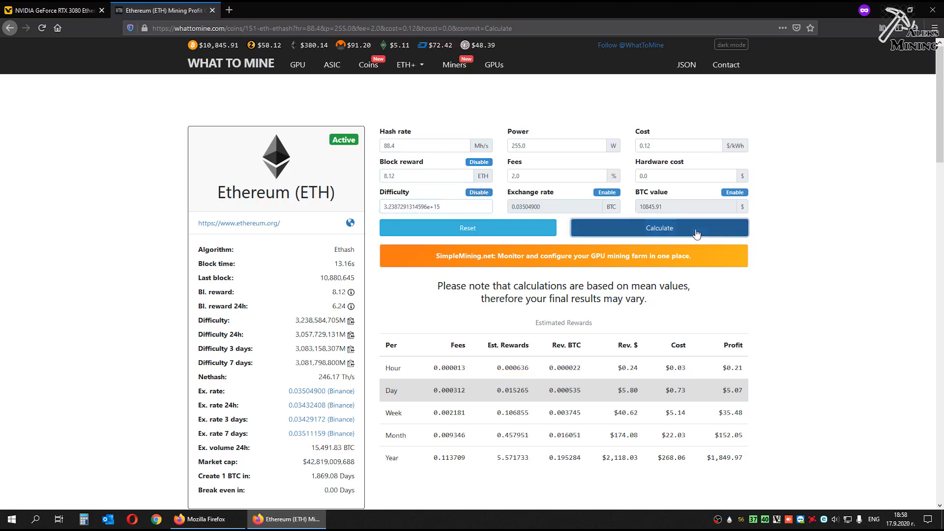
{"action": "left_click", "coordinate": [659, 228]}
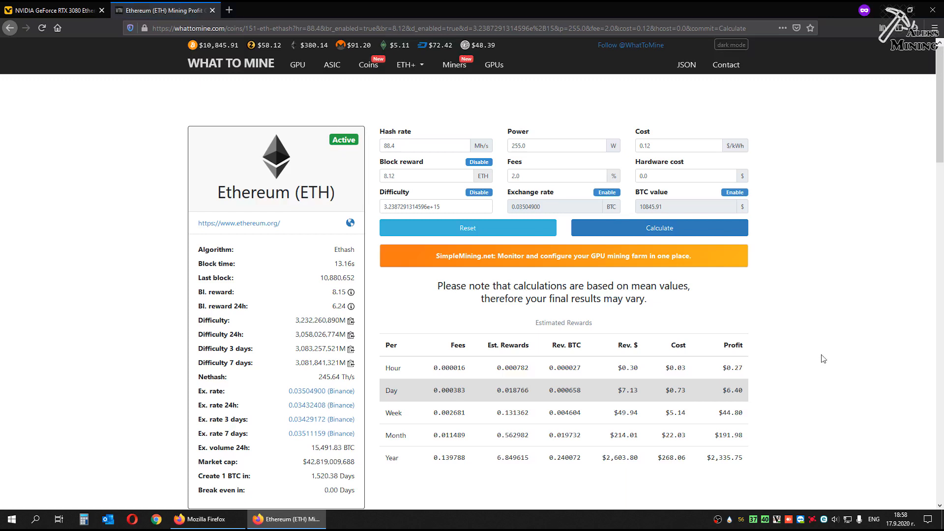